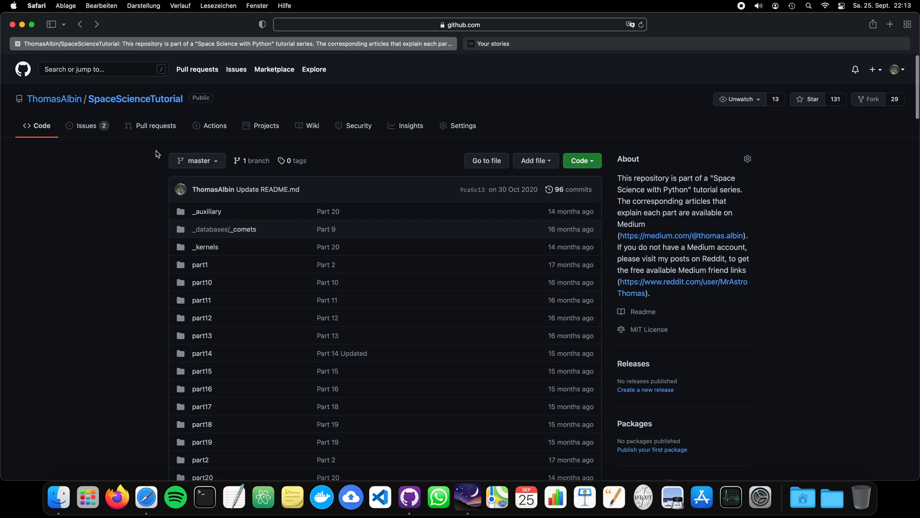
pyautogui.moveTo(140, 178)
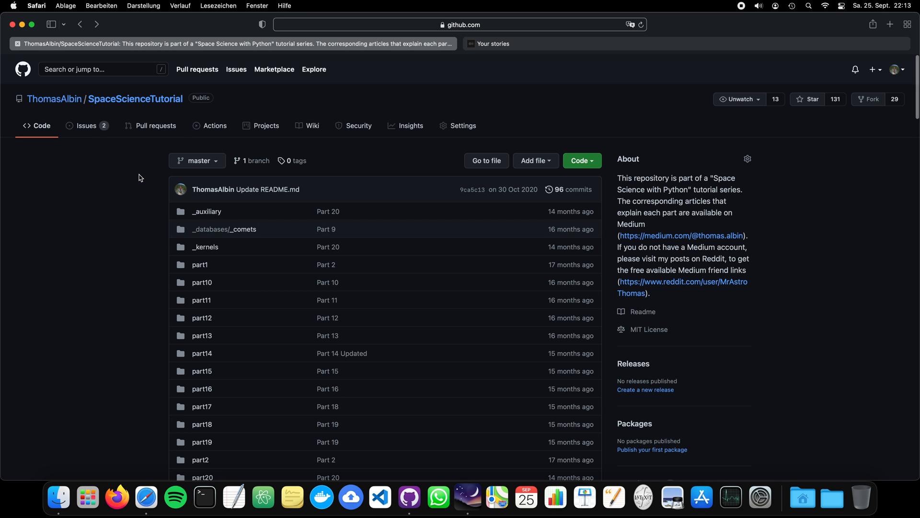
pyautogui.moveTo(198, 272)
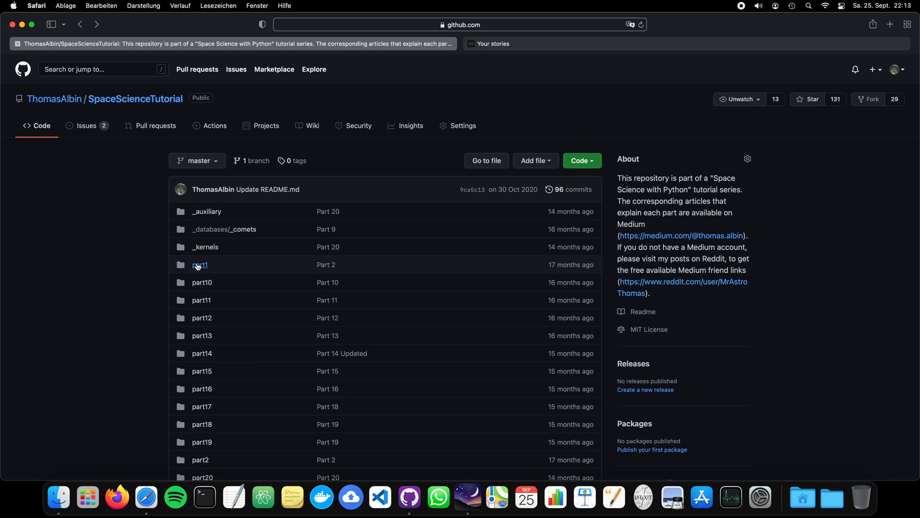
pyautogui.moveTo(146, 315)
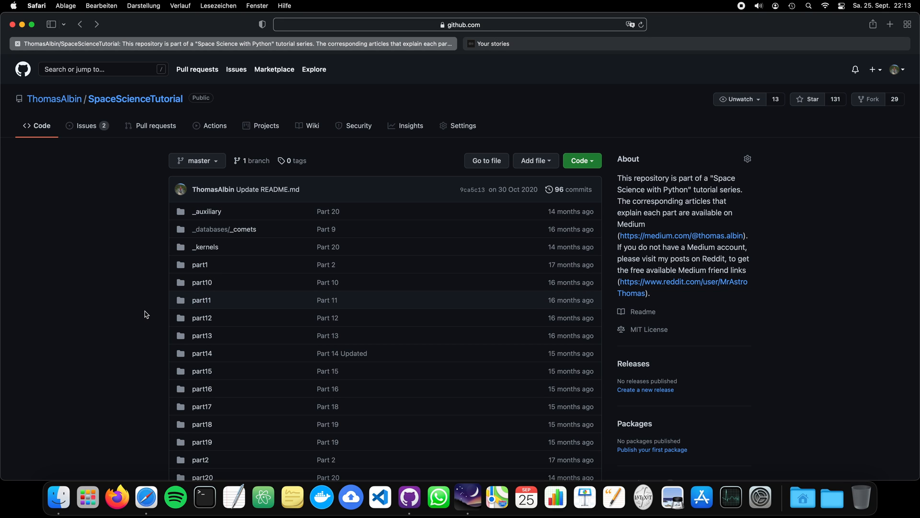
pyautogui.moveTo(163, 333)
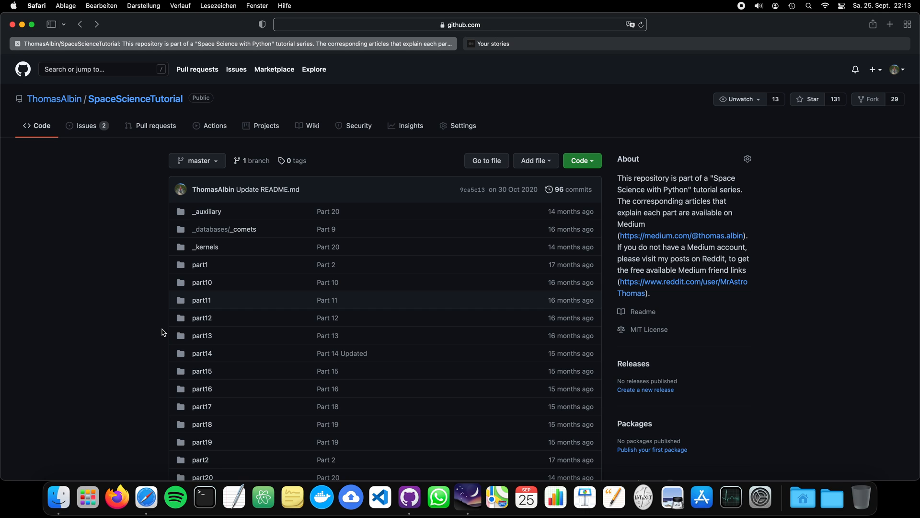
pyautogui.moveTo(157, 334)
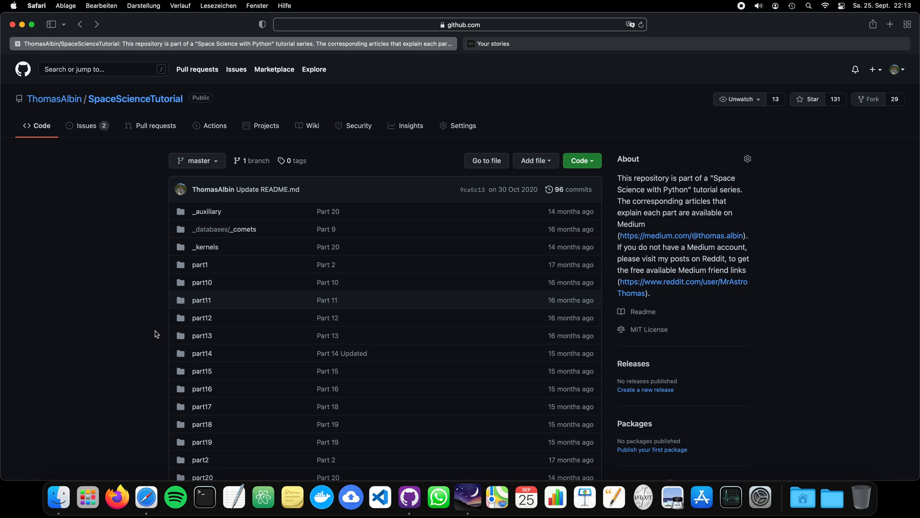
pyautogui.moveTo(141, 342)
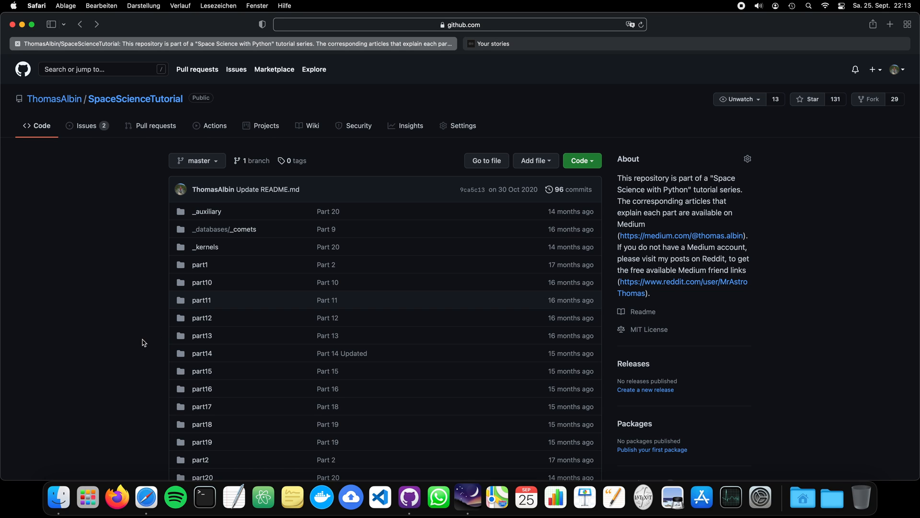
pyautogui.moveTo(135, 365)
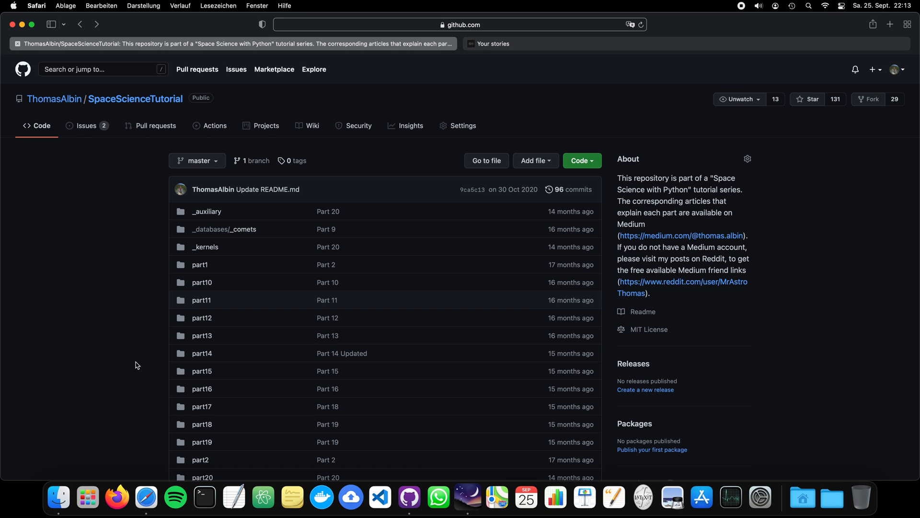
pyautogui.moveTo(140, 386)
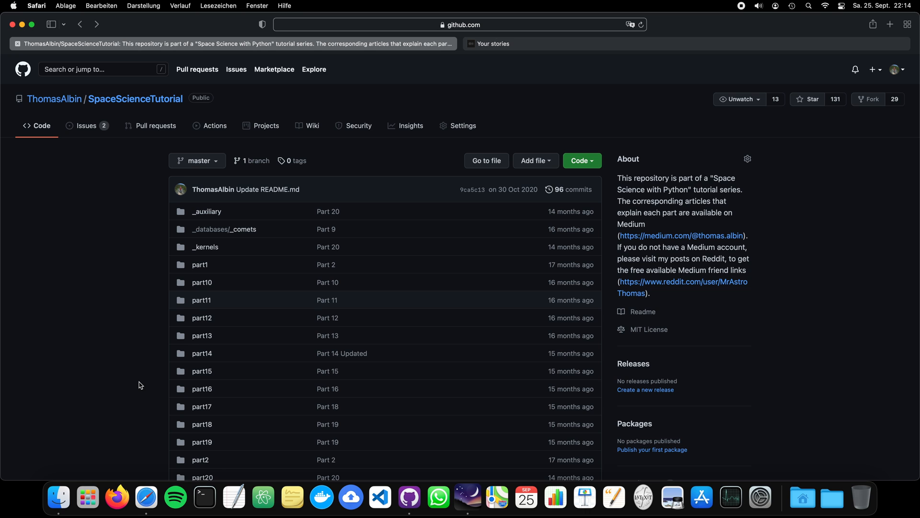
pyautogui.scroll(-3)
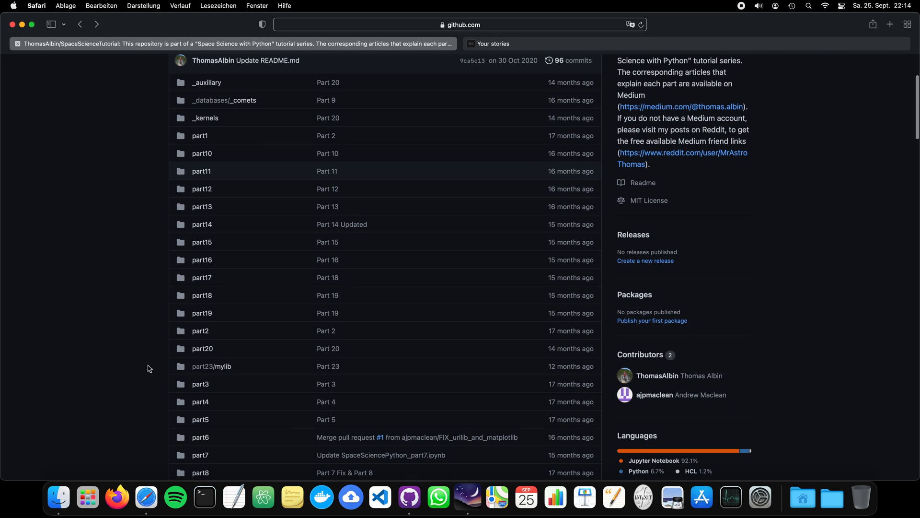
pyautogui.scroll(-3)
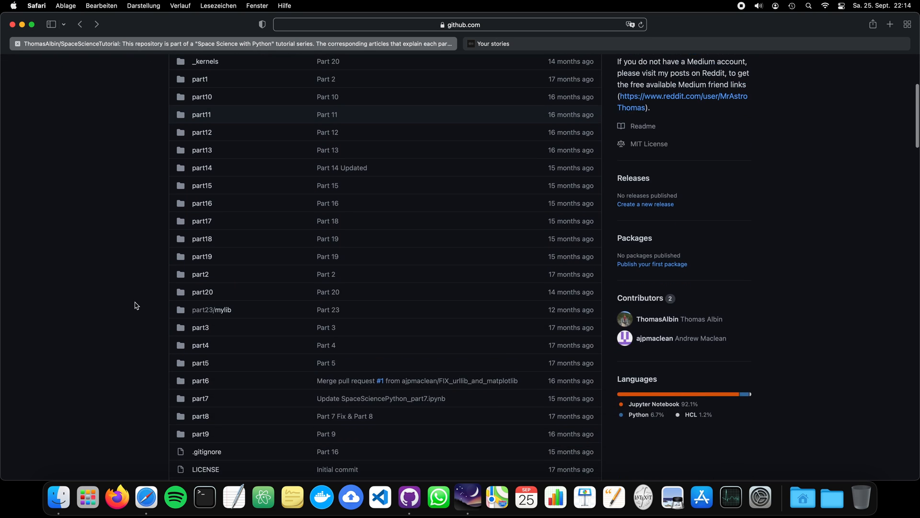
pyautogui.scroll(-3)
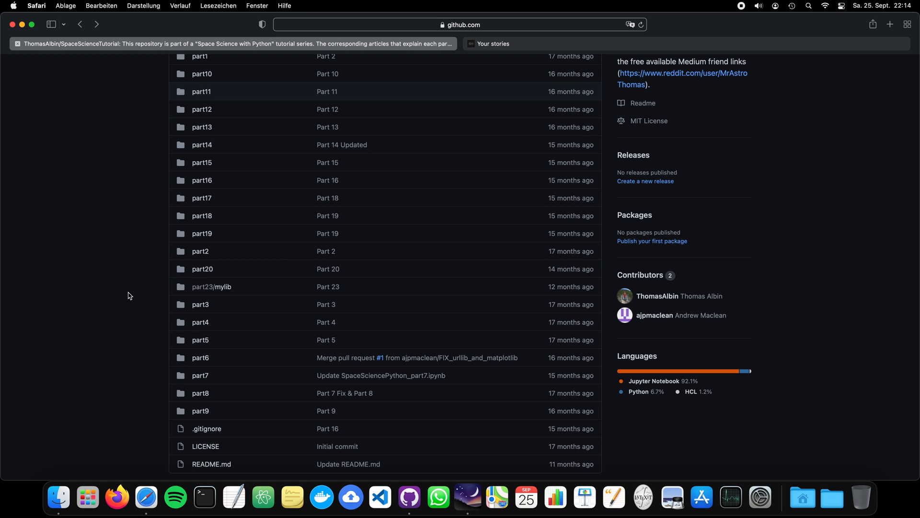
pyautogui.moveTo(143, 291)
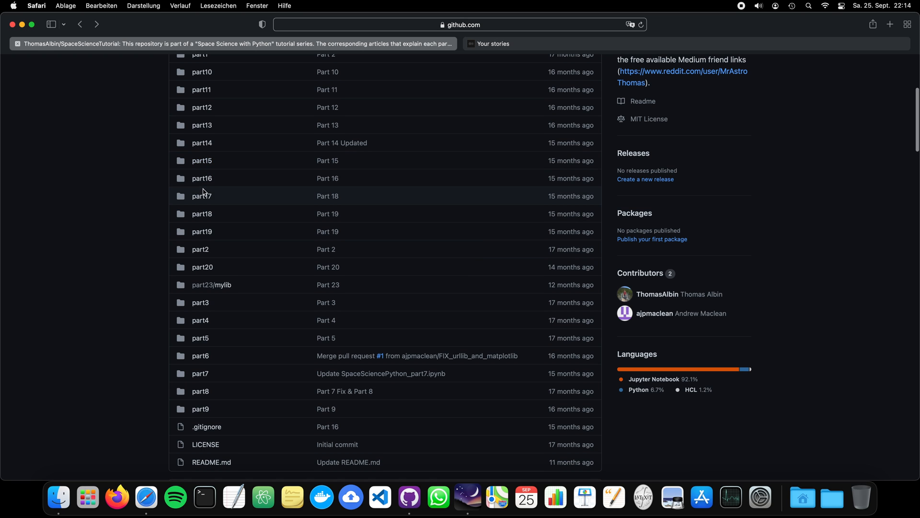
pyautogui.scroll(-3)
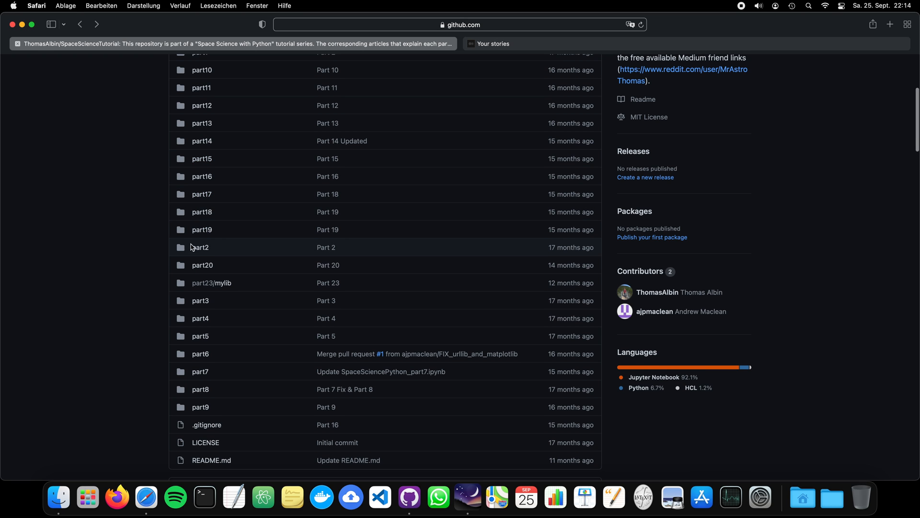
pyautogui.scroll(-3)
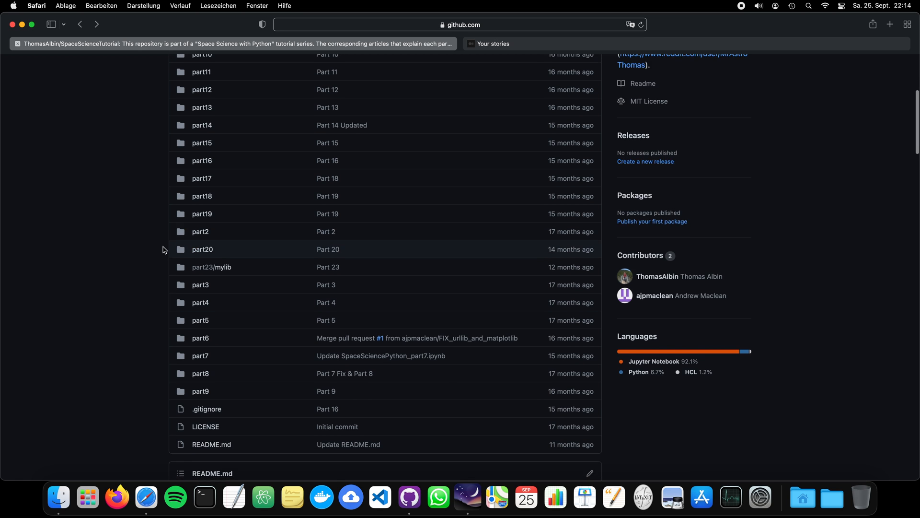
pyautogui.scroll(-3)
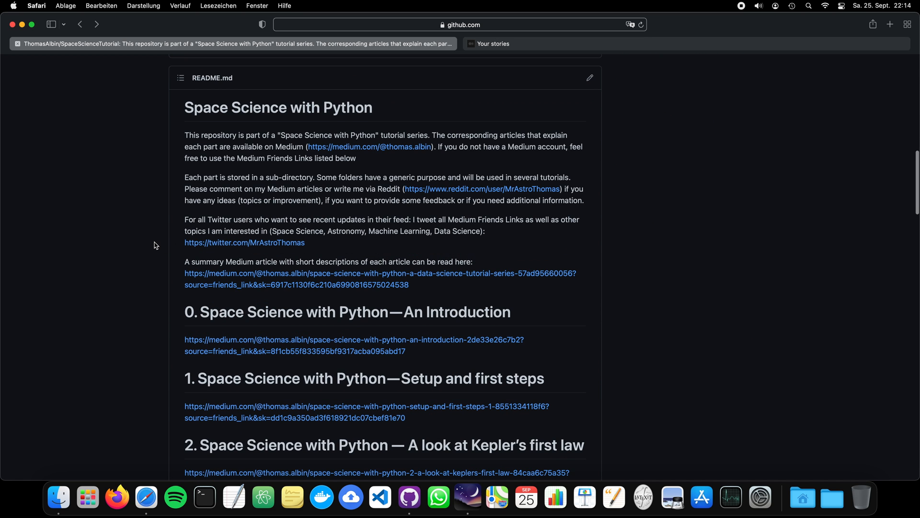
pyautogui.scroll(-3)
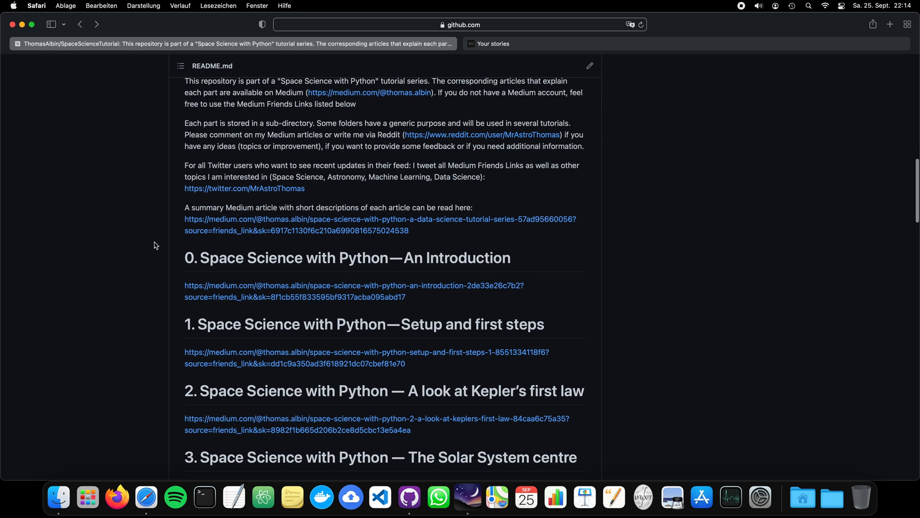
pyautogui.scroll(-3)
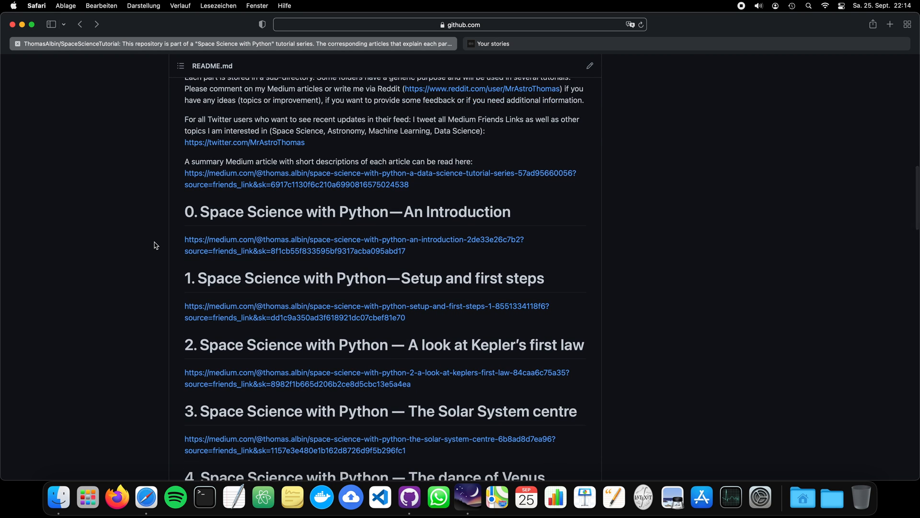